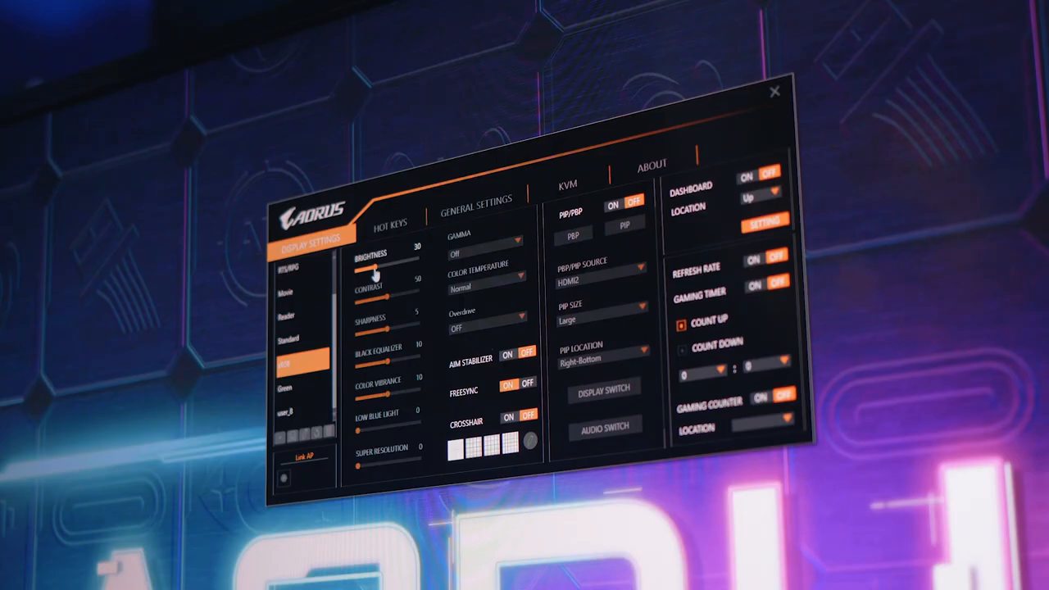
# Step: Set brightness to 40 (via 65), review the hot key assignments, then return to general settings
pyautogui.moveTo(369, 267); pyautogui.dragTo(389, 266)
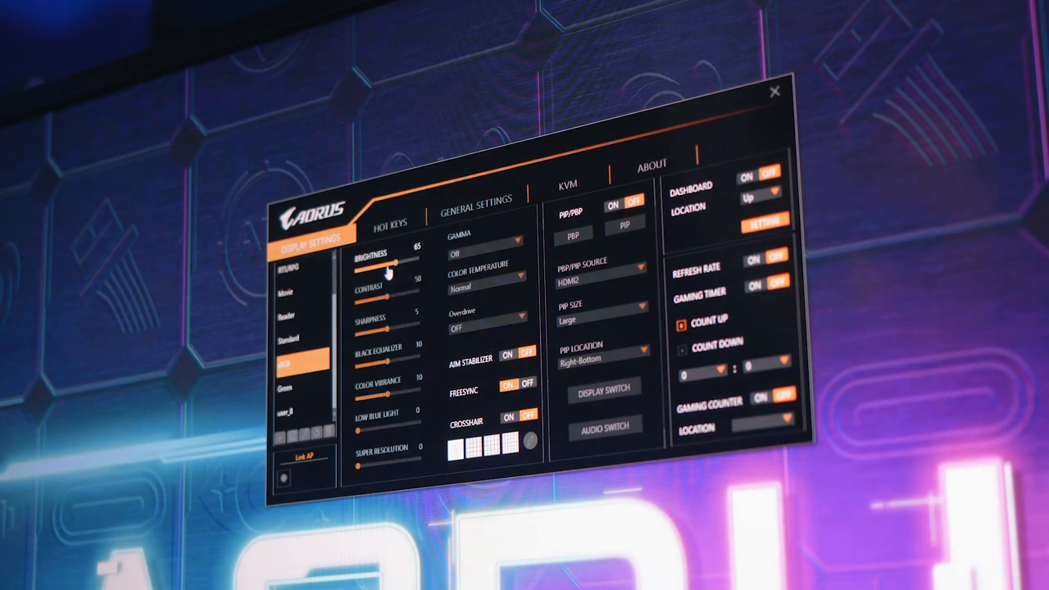
pyautogui.moveTo(385, 266); pyautogui.dragTo(365, 267)
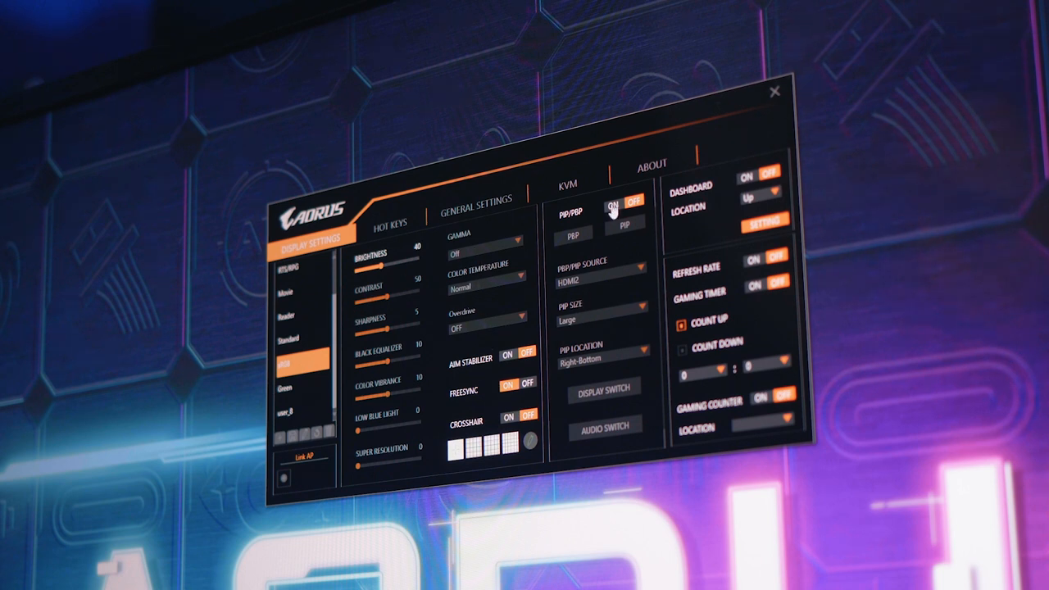
pyautogui.click(389, 222)
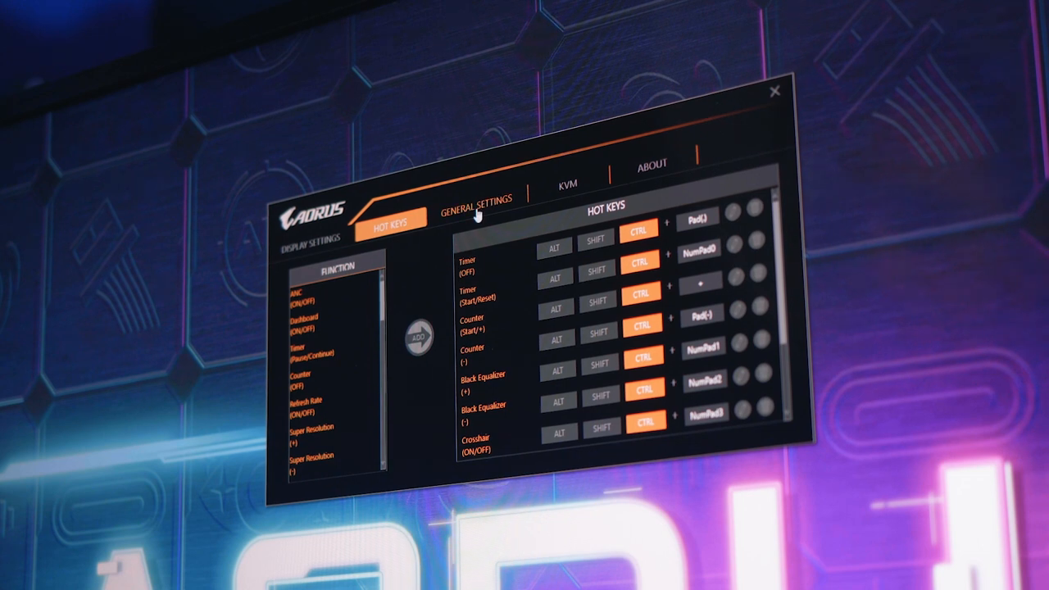
pyautogui.click(476, 199)
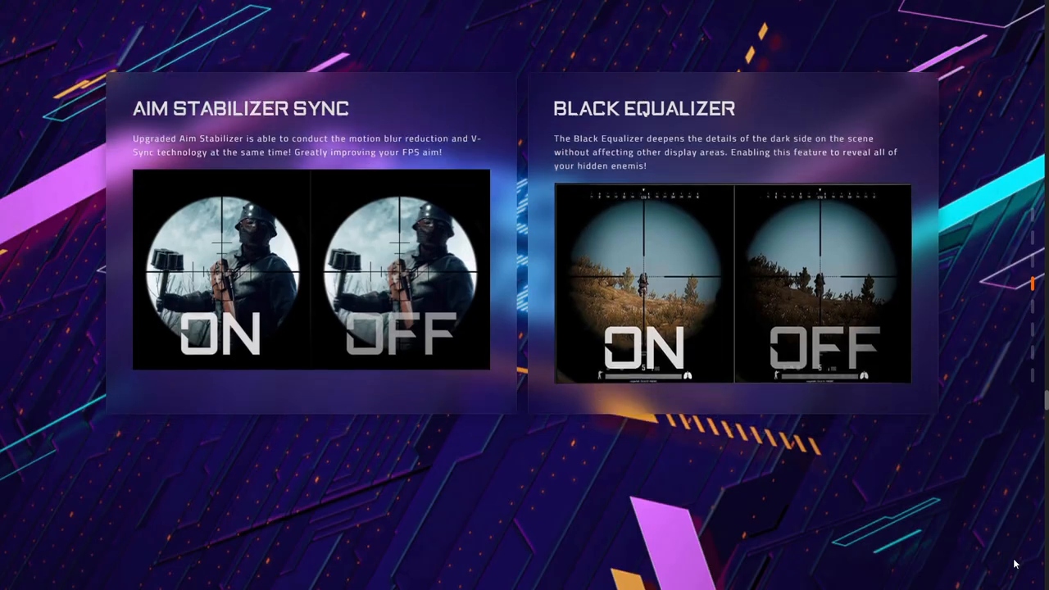
# Step: Scroll past PiP/PBP, Dashboard, Crosshair and Timer to the 6 Axis Color Control and KVM sections
pyautogui.scroll(-3)
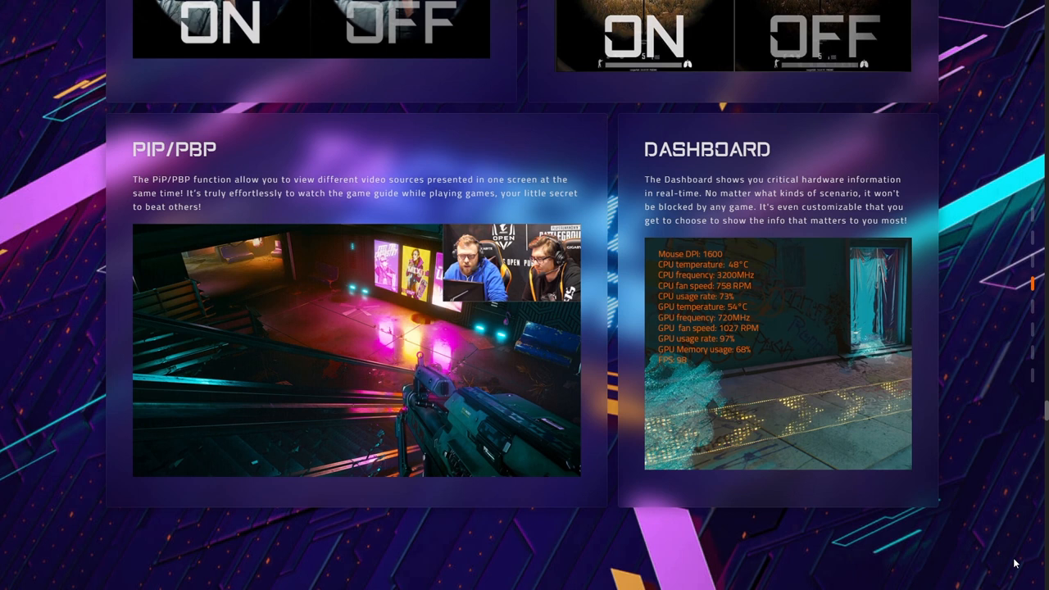
pyautogui.scroll(-3)
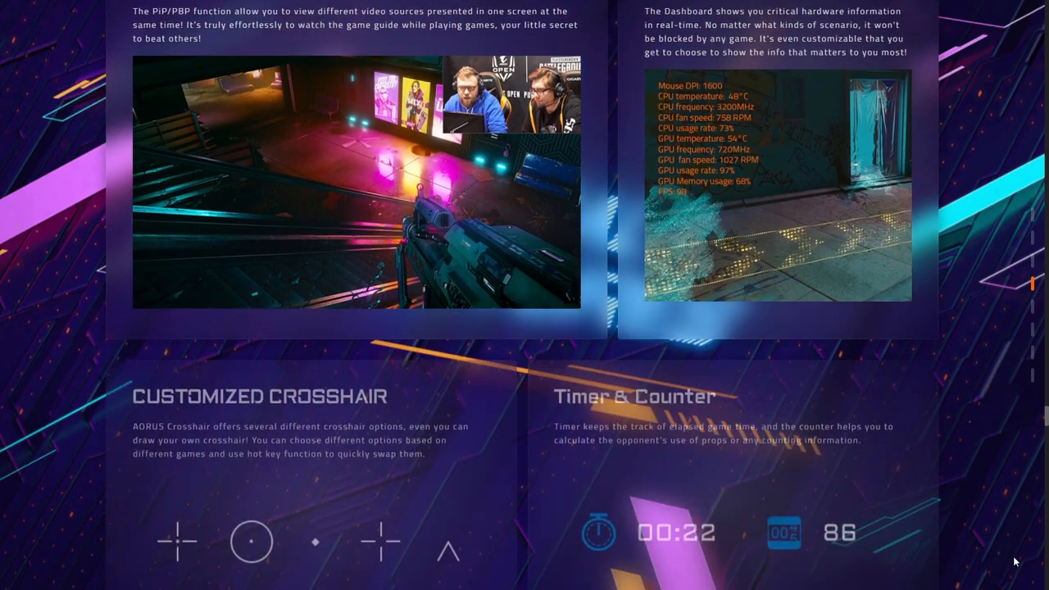
pyautogui.scroll(-3)
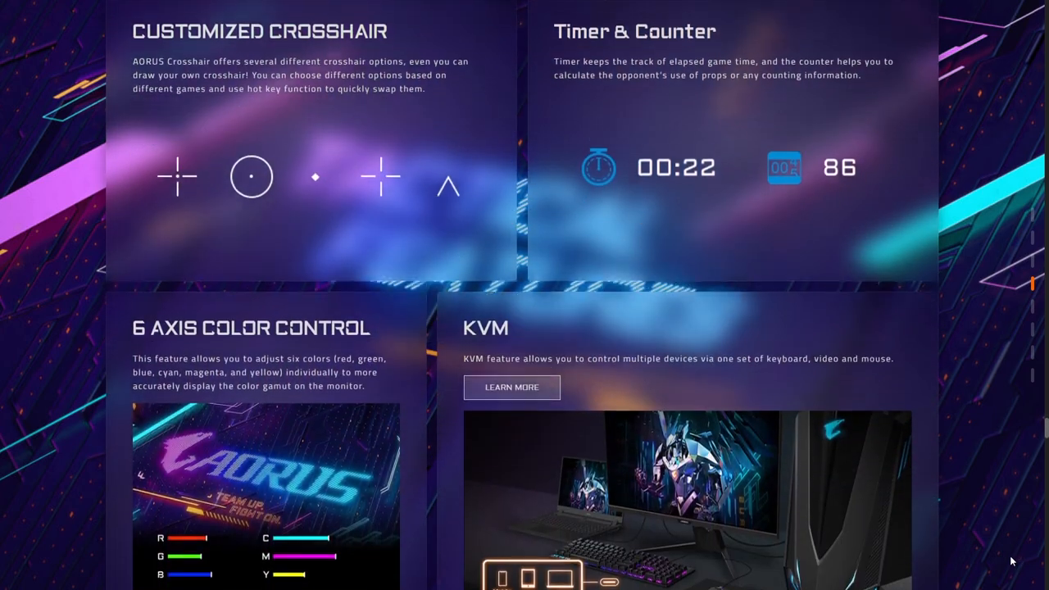
pyautogui.scroll(-3)
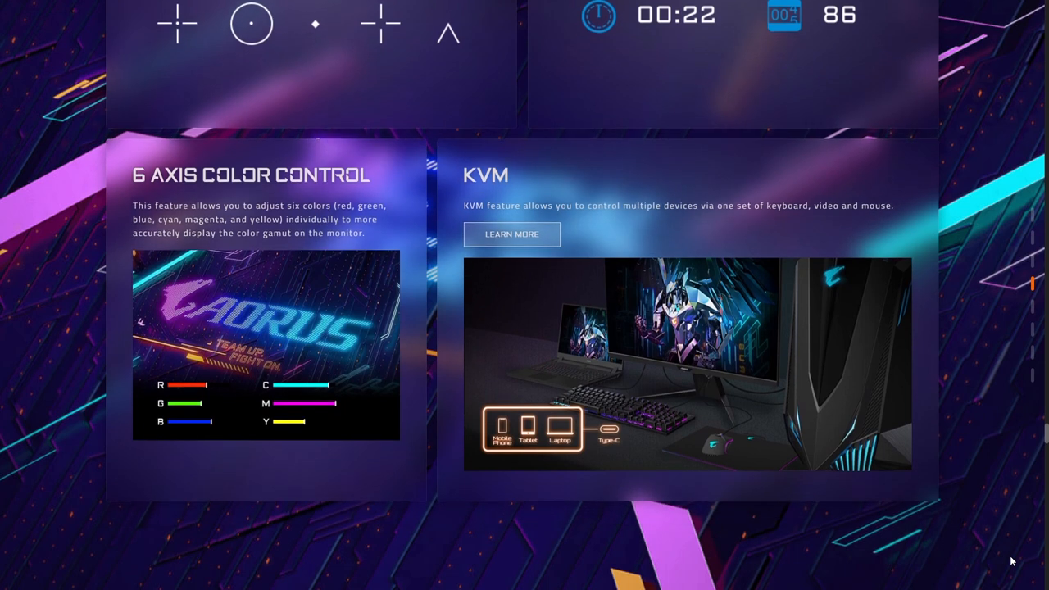